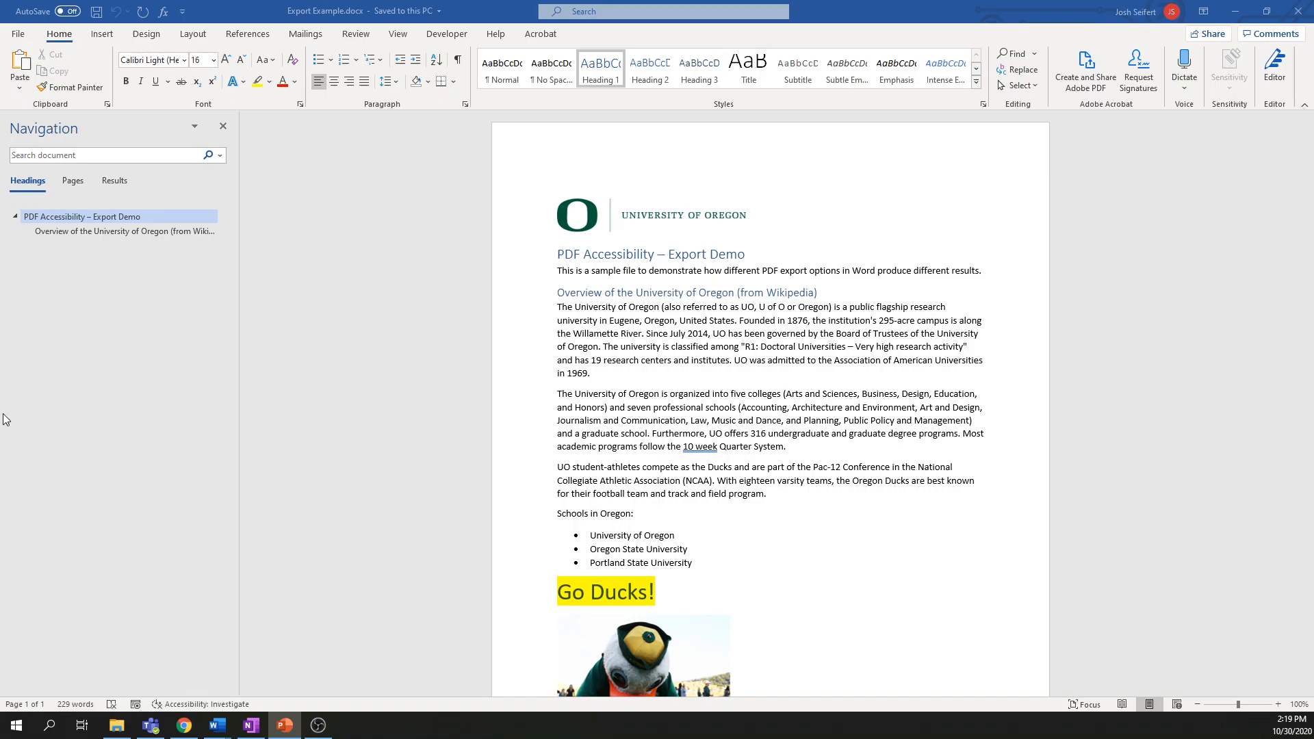
mouse_move(820, 390)
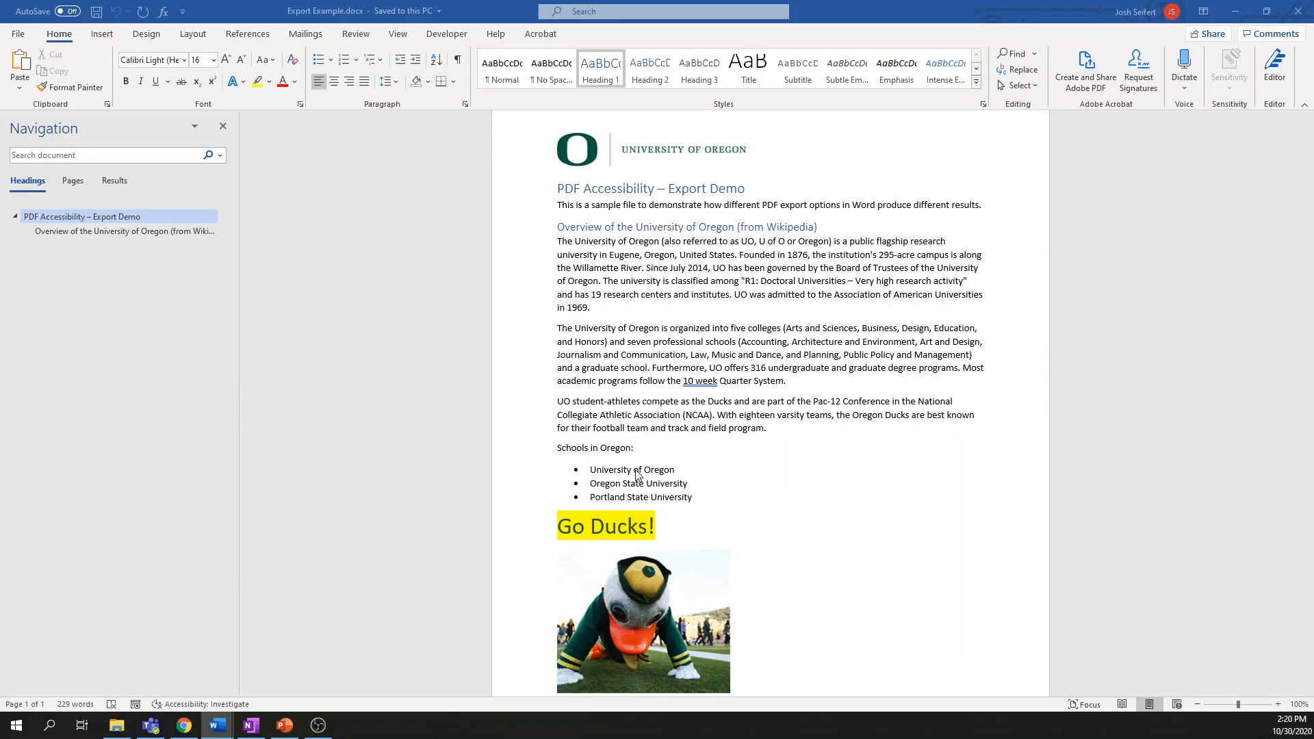
mouse_move(719, 317)
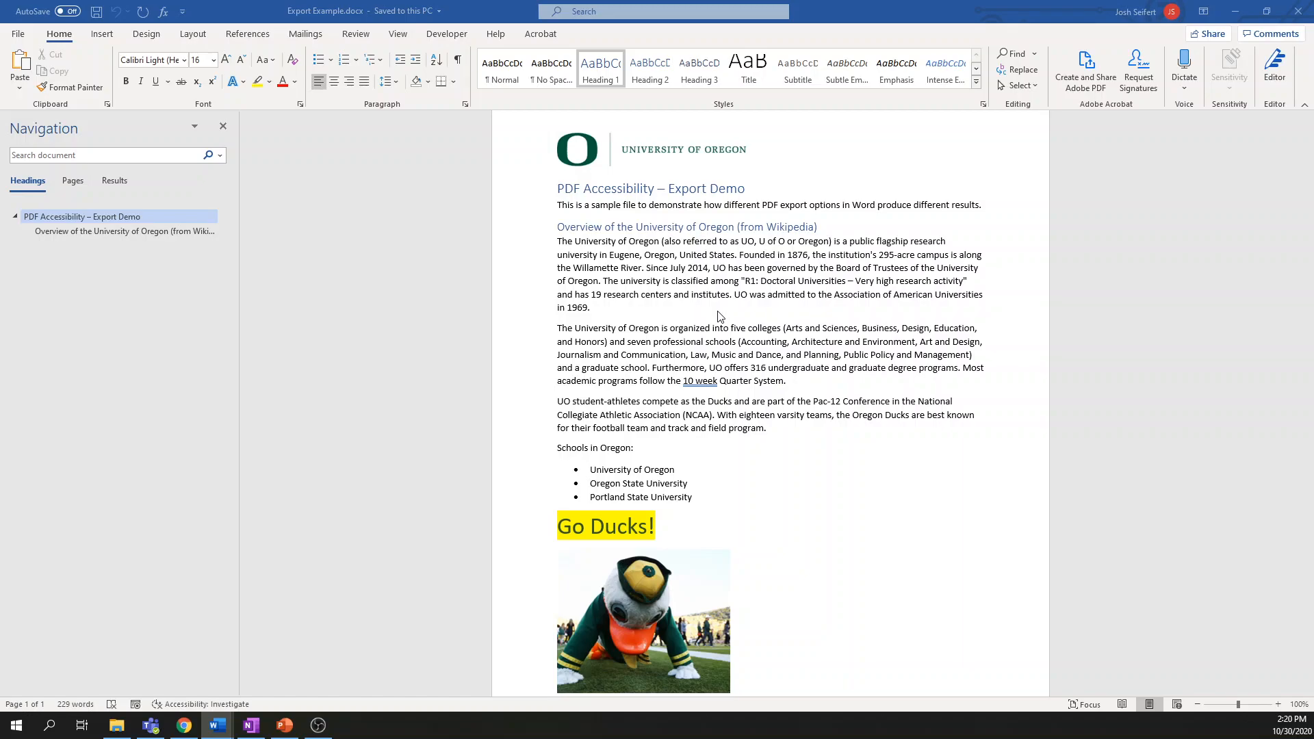
mouse_move(715, 260)
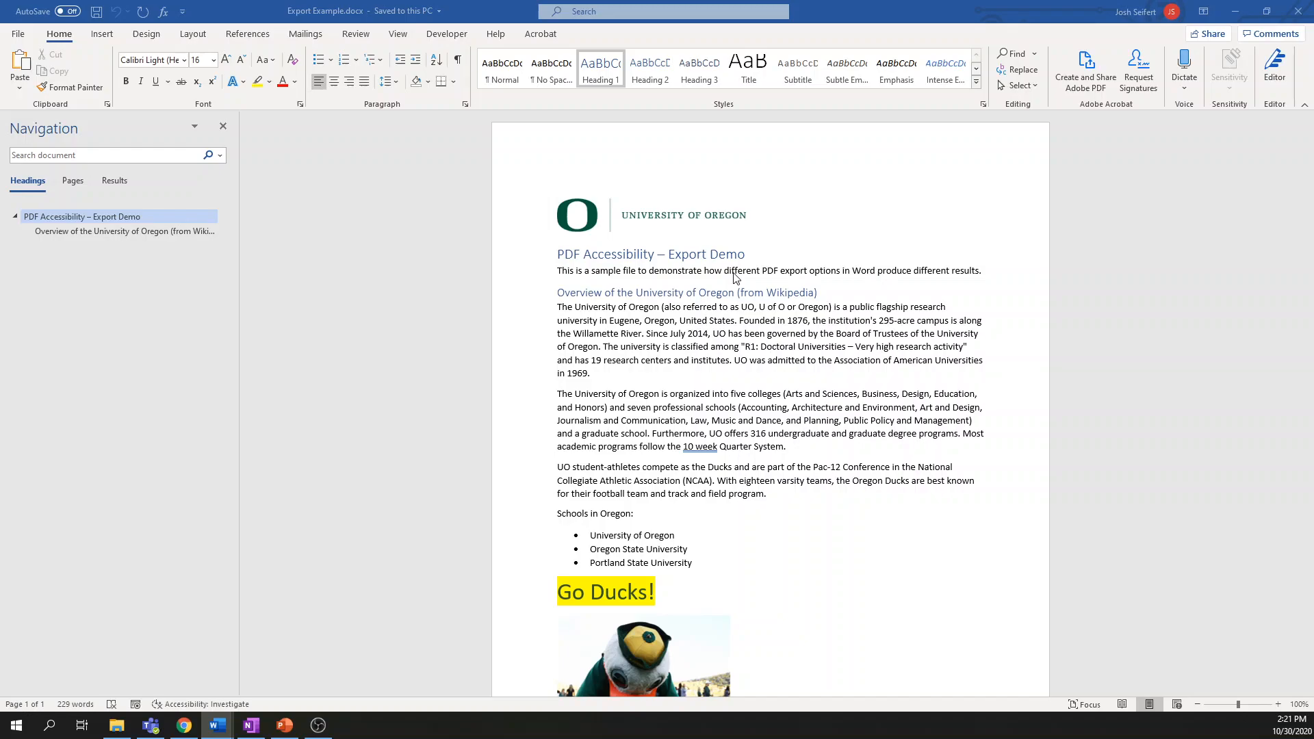
mouse_move(849, 248)
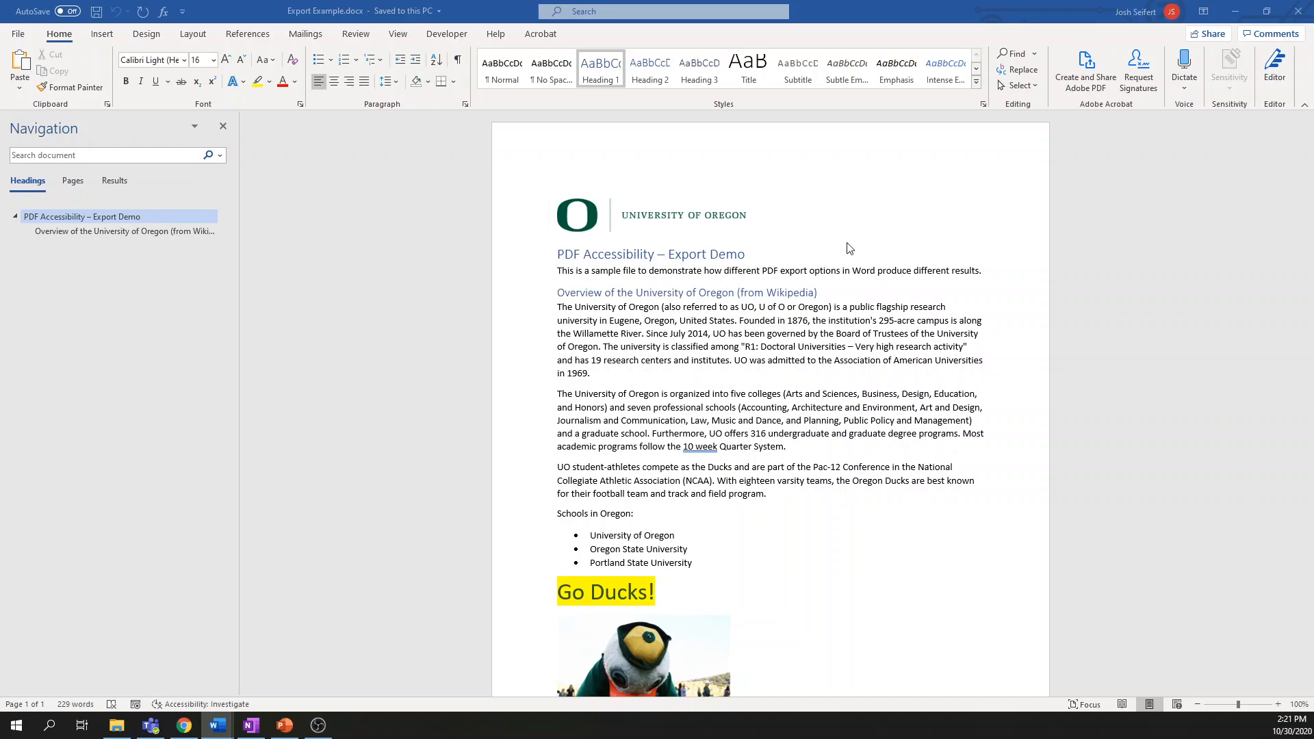
Step: Create an Adobe PDF of the document named Export Example Create PDF.pdf in the Intro folder
click(633, 254)
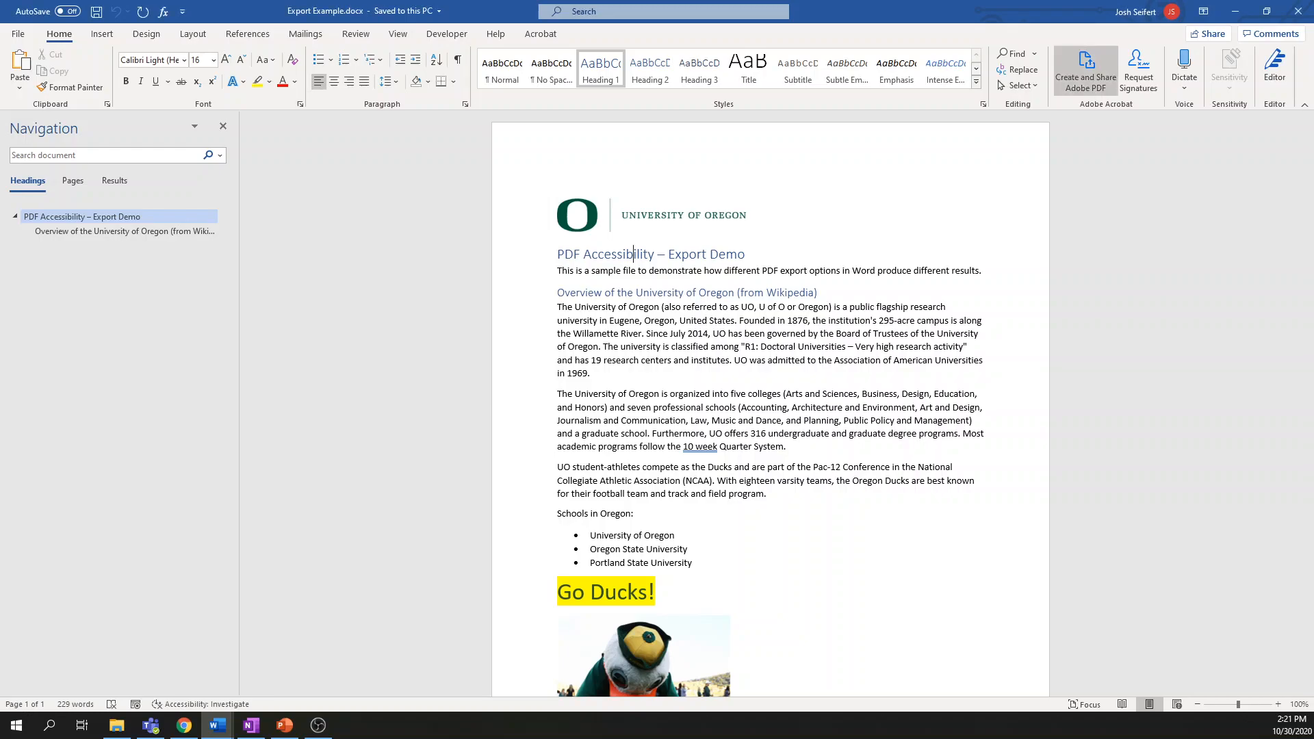
mouse_move(1084, 69)
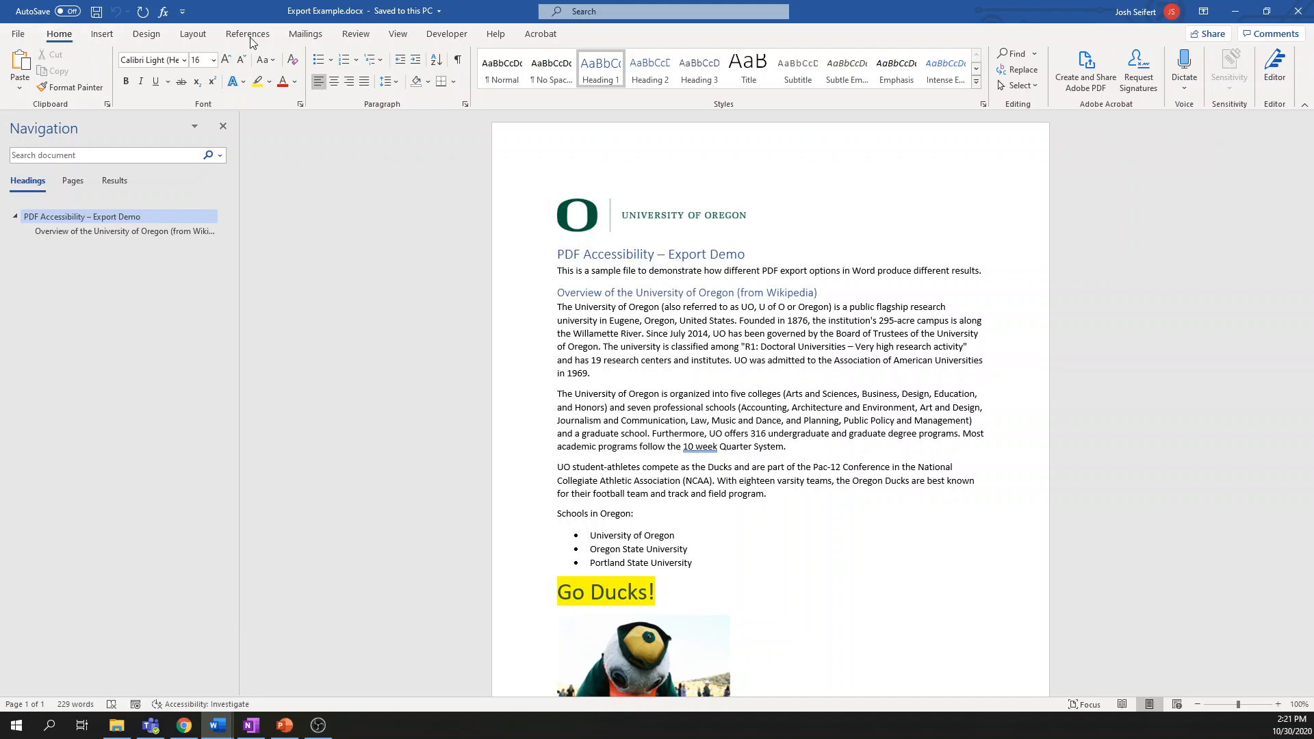
click(541, 32)
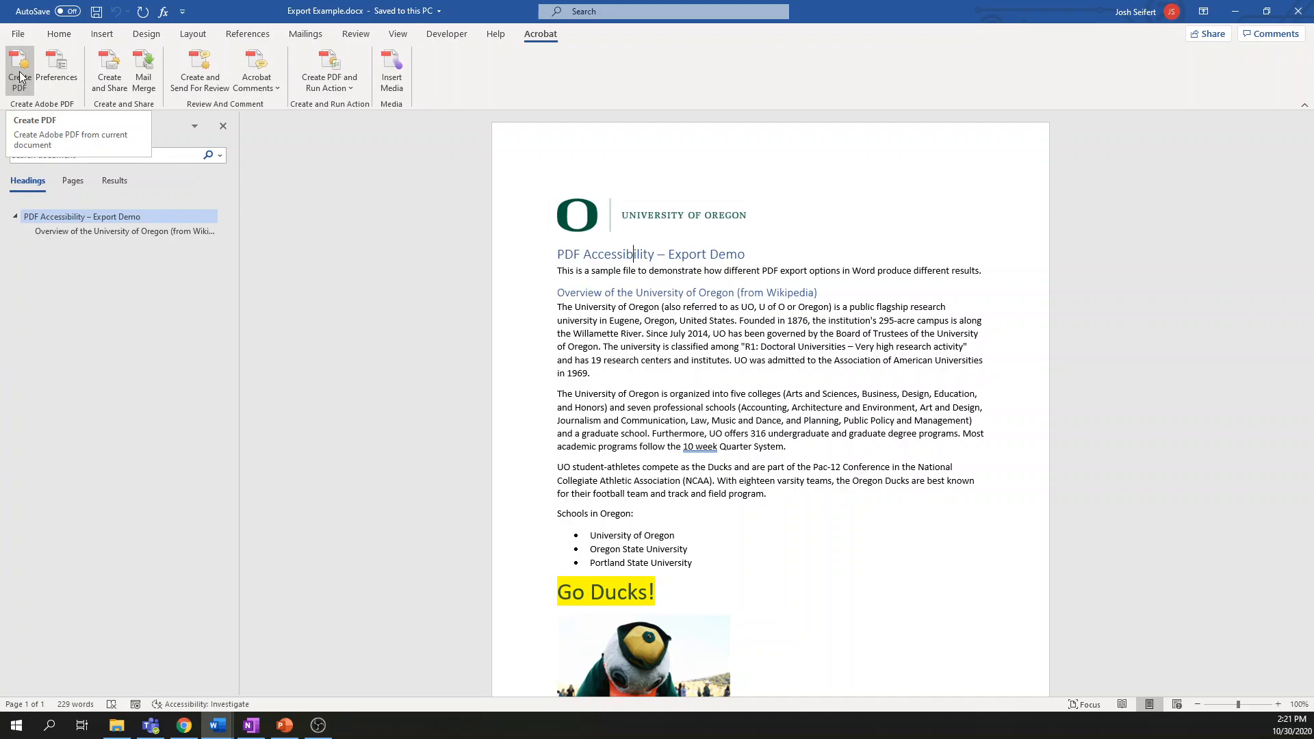
click(17, 67)
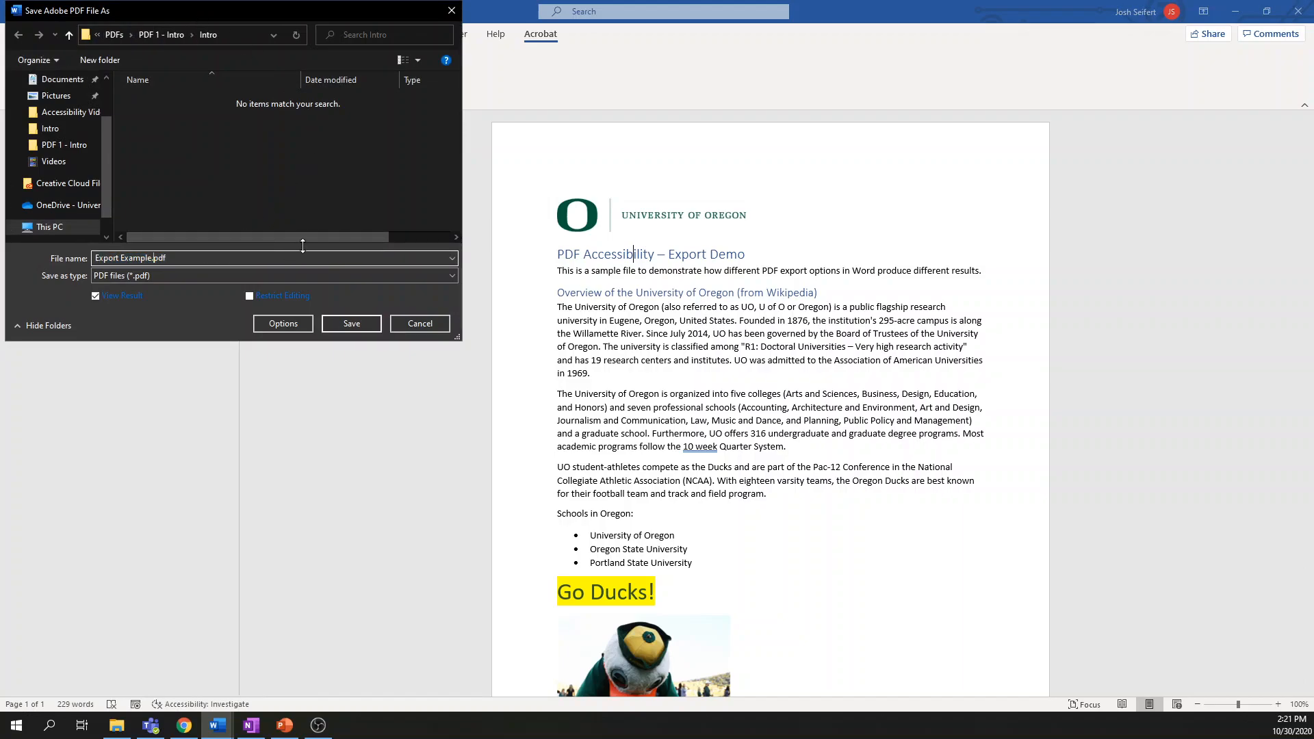
text(Create)
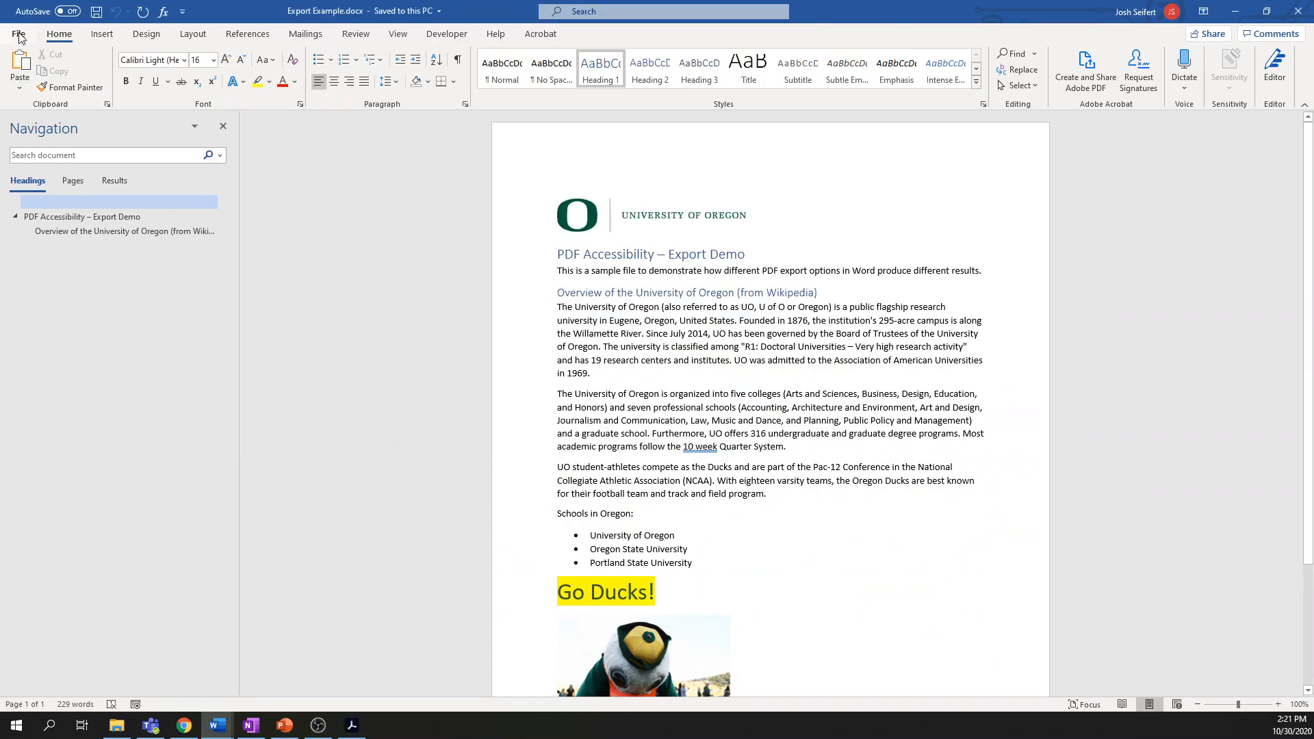
Step: Print the document via Microsoft Print to PDF as Export Example - Print to PDF.pdf in the Intro folder
click(17, 33)
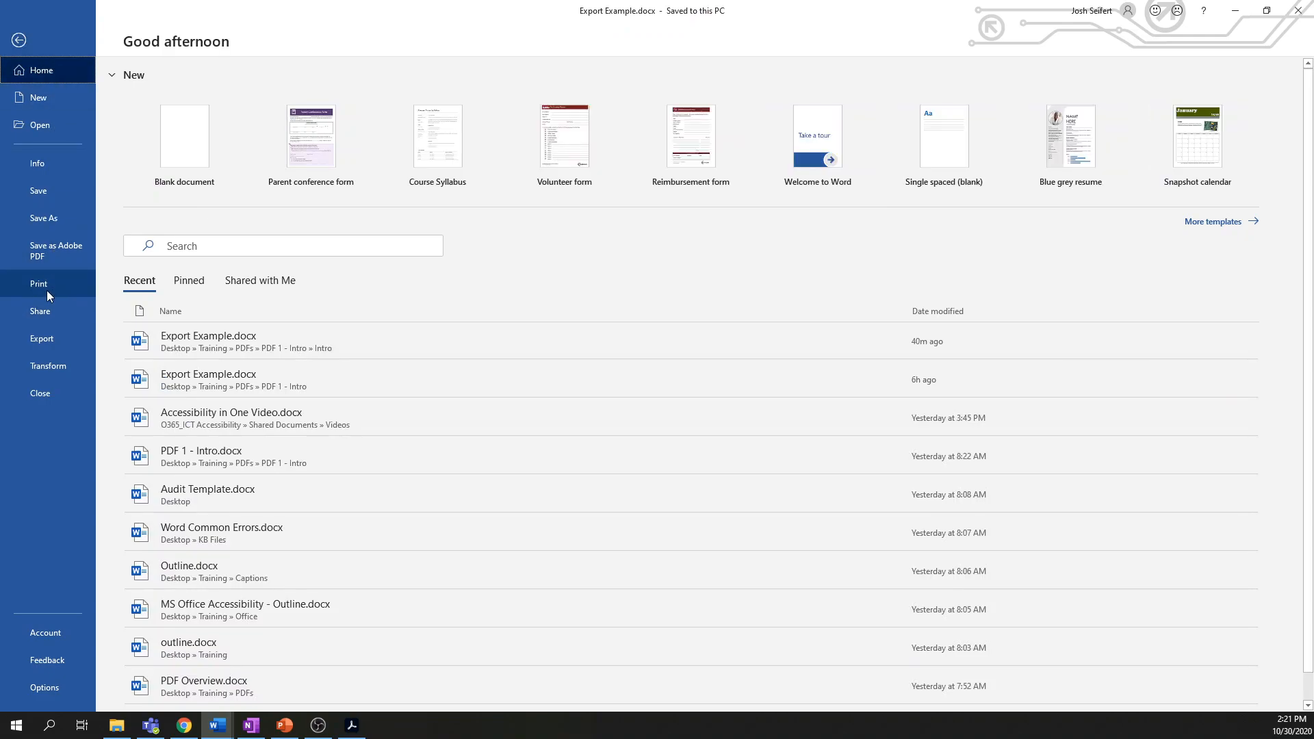
click(38, 284)
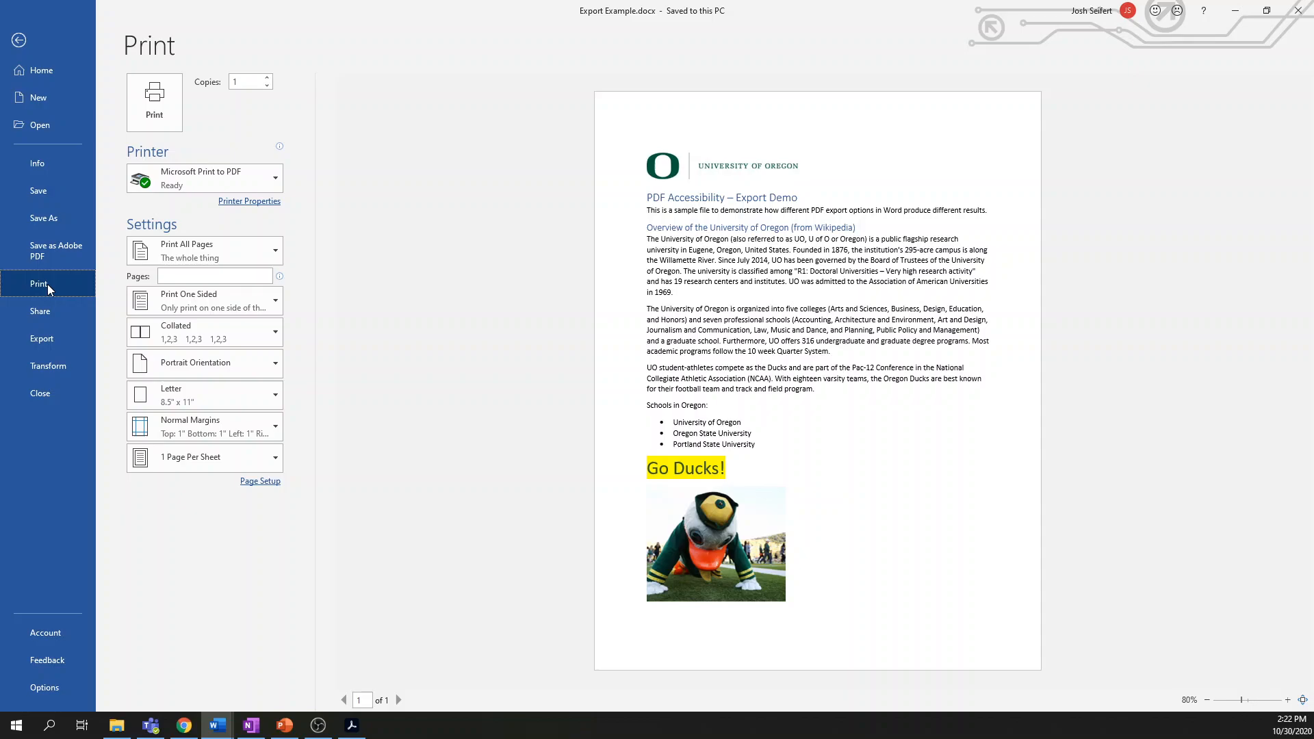
mouse_move(155, 100)
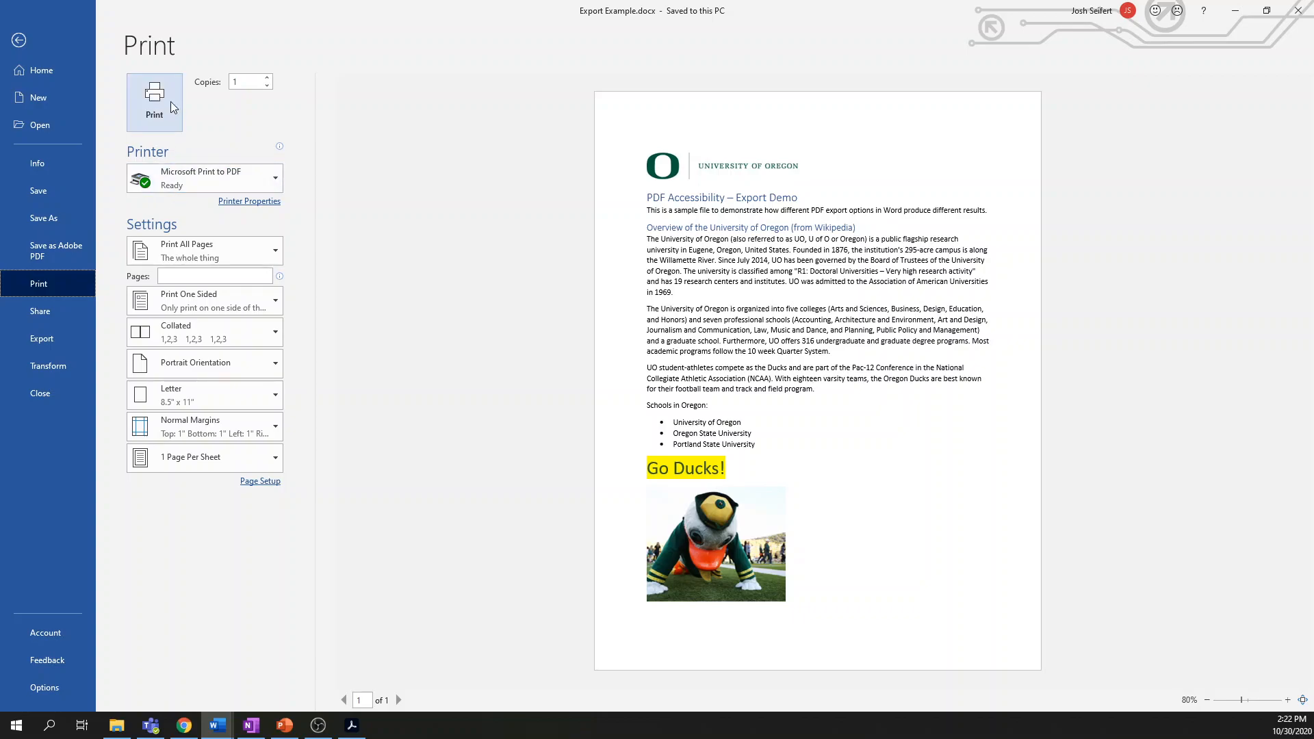
click(18, 40)
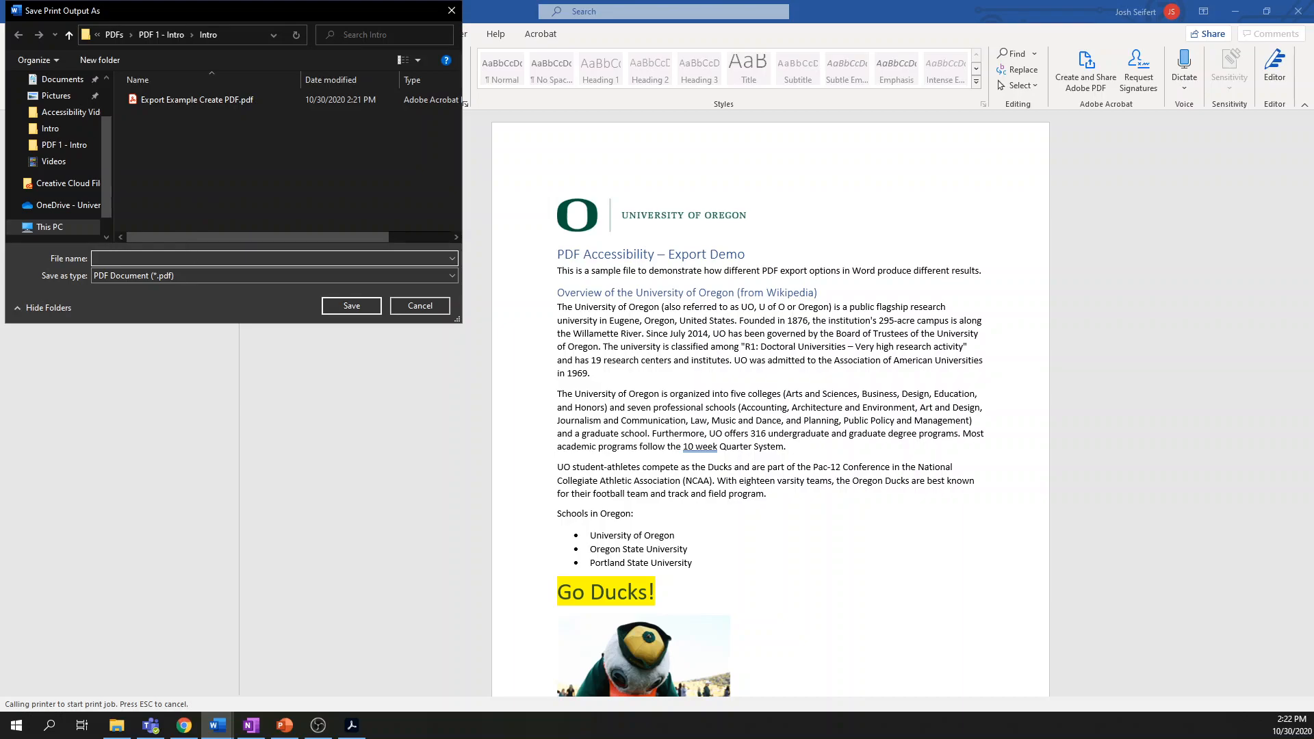
text(Export)
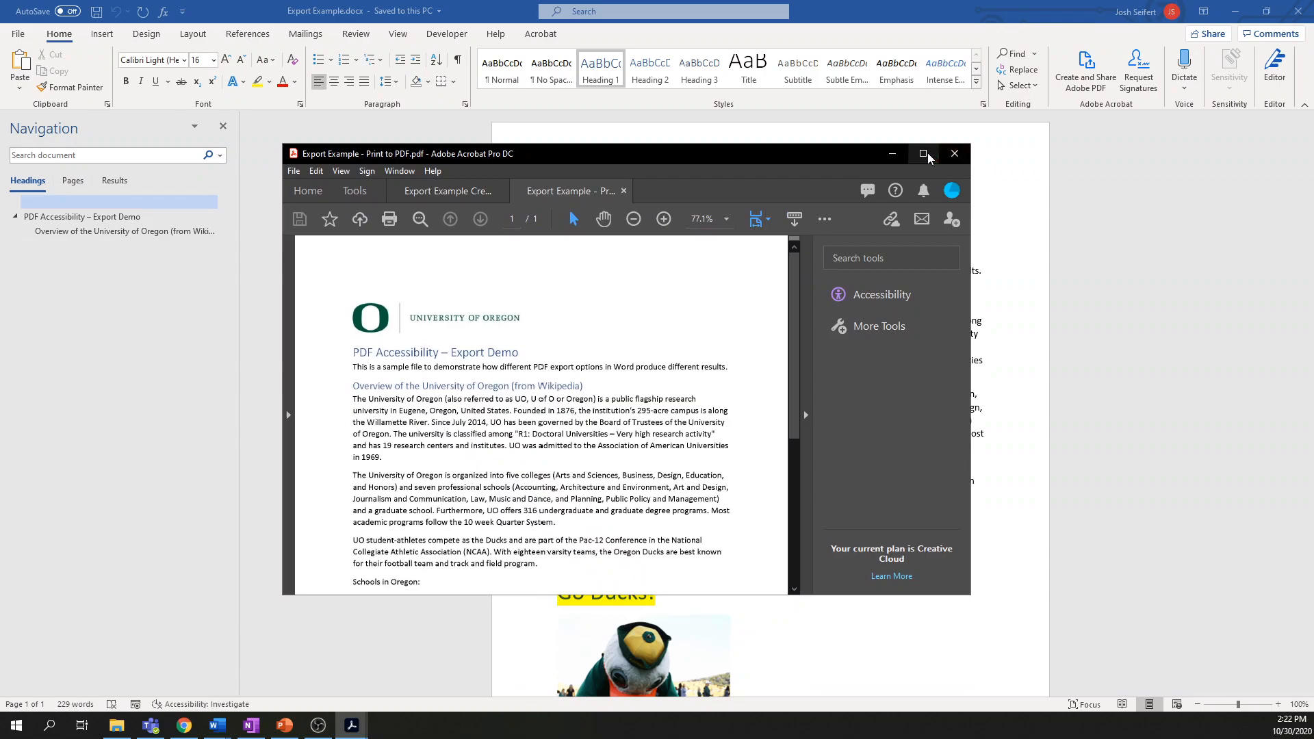
Step: Maximize Acrobat and view the first overview paragraph of Export Example Create PDF.pdf
click(925, 154)
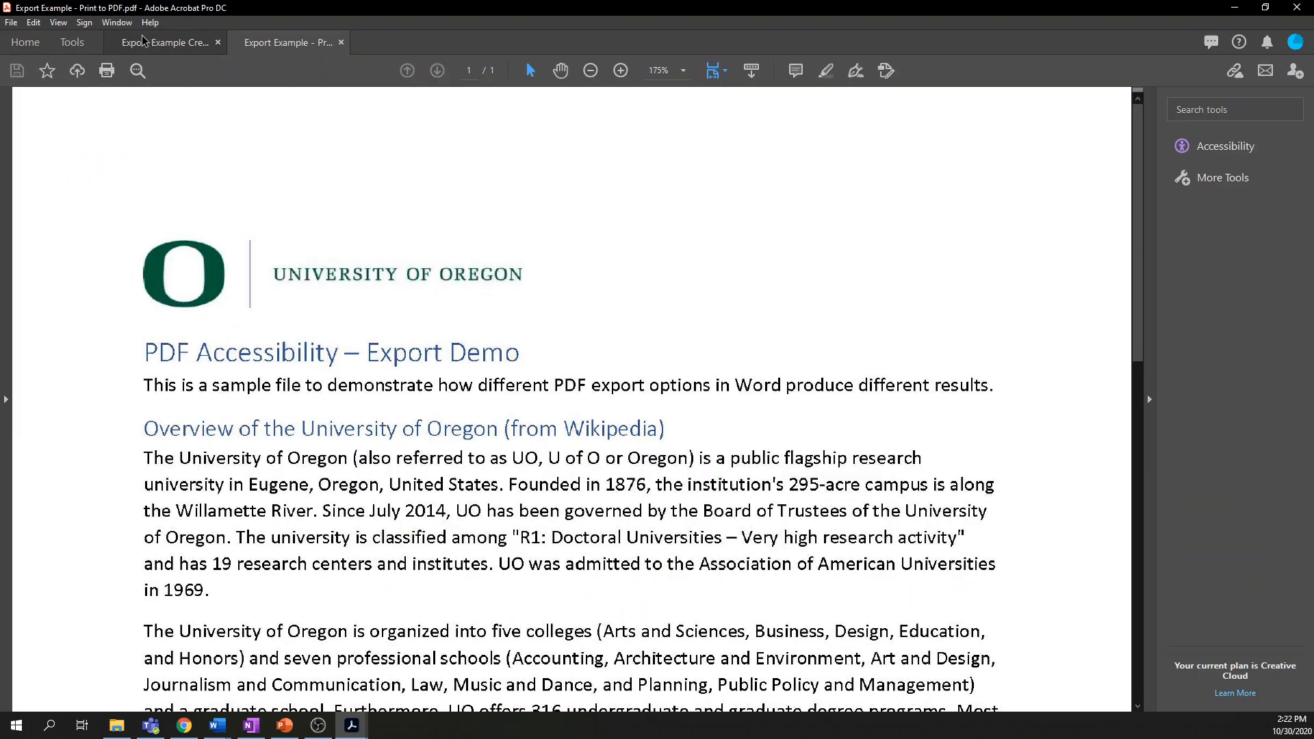
click(165, 42)
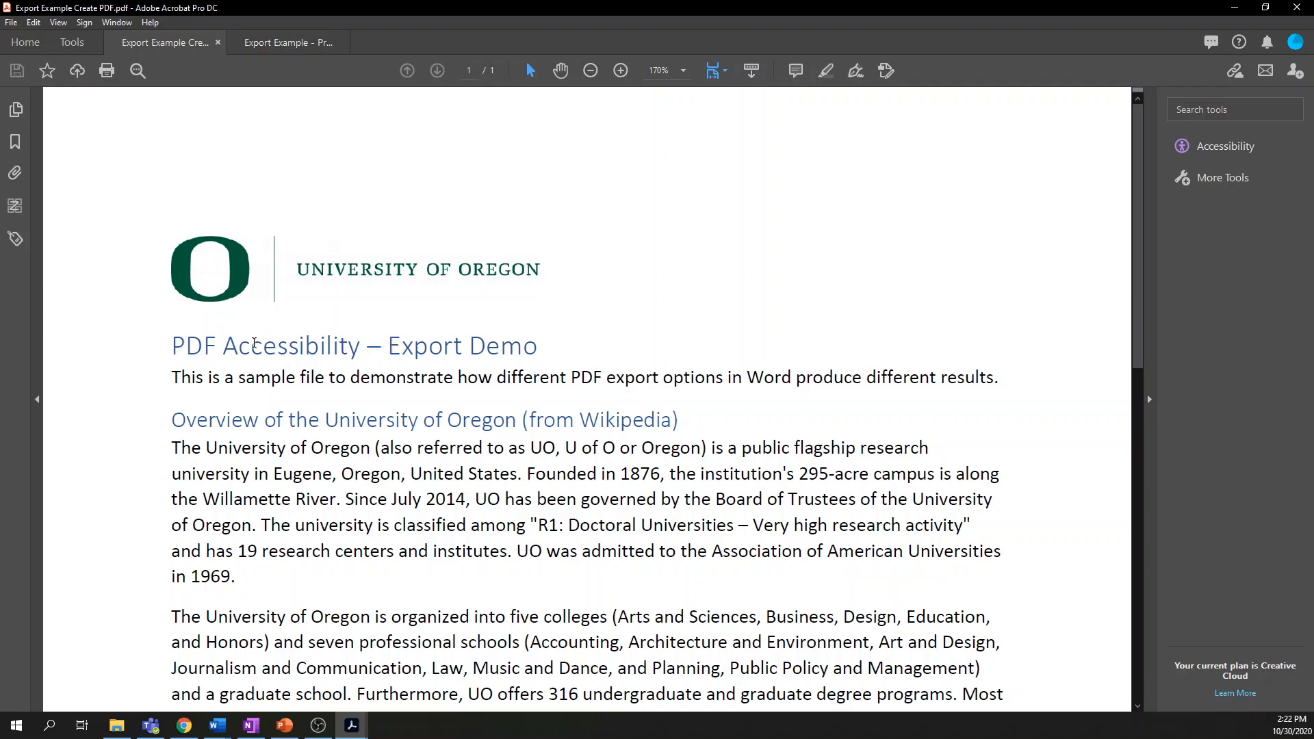
drag(171, 345, 654, 550)
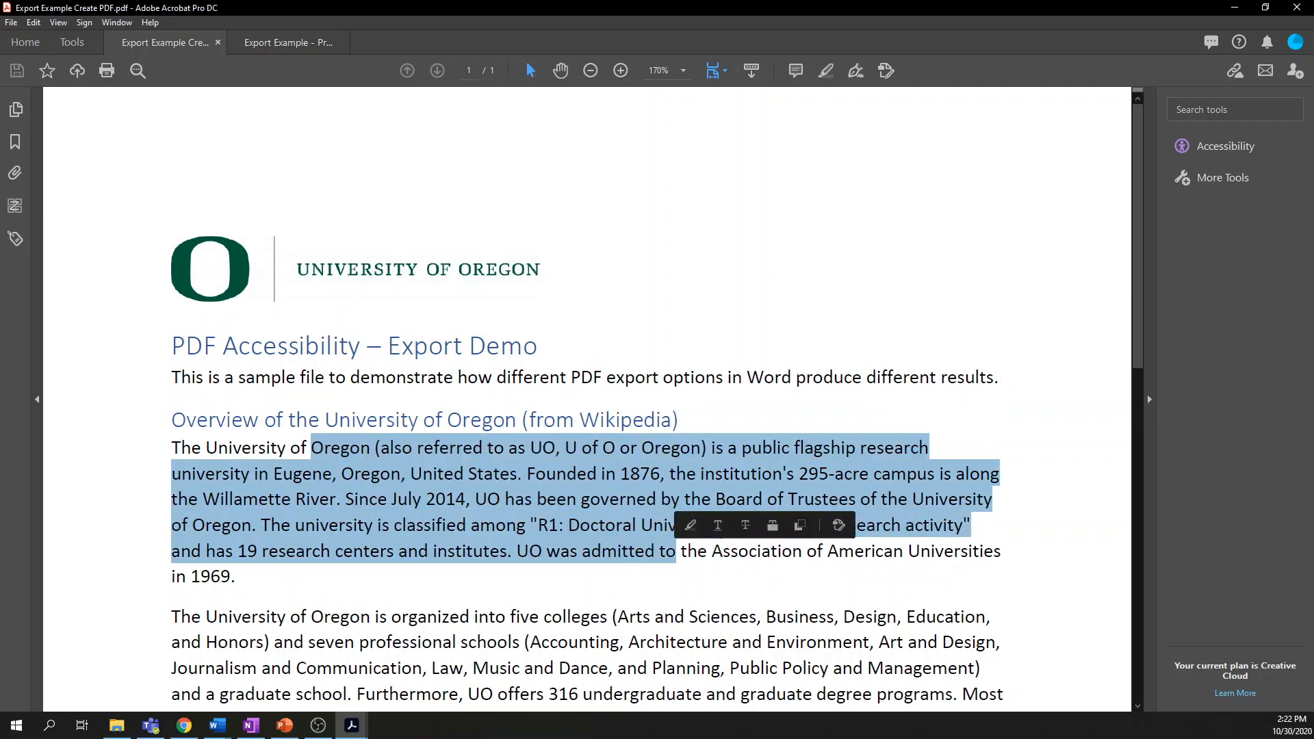
Step: Search the Create PDF export for 'University', highlighting its 9 matches
key(ctrl+f)
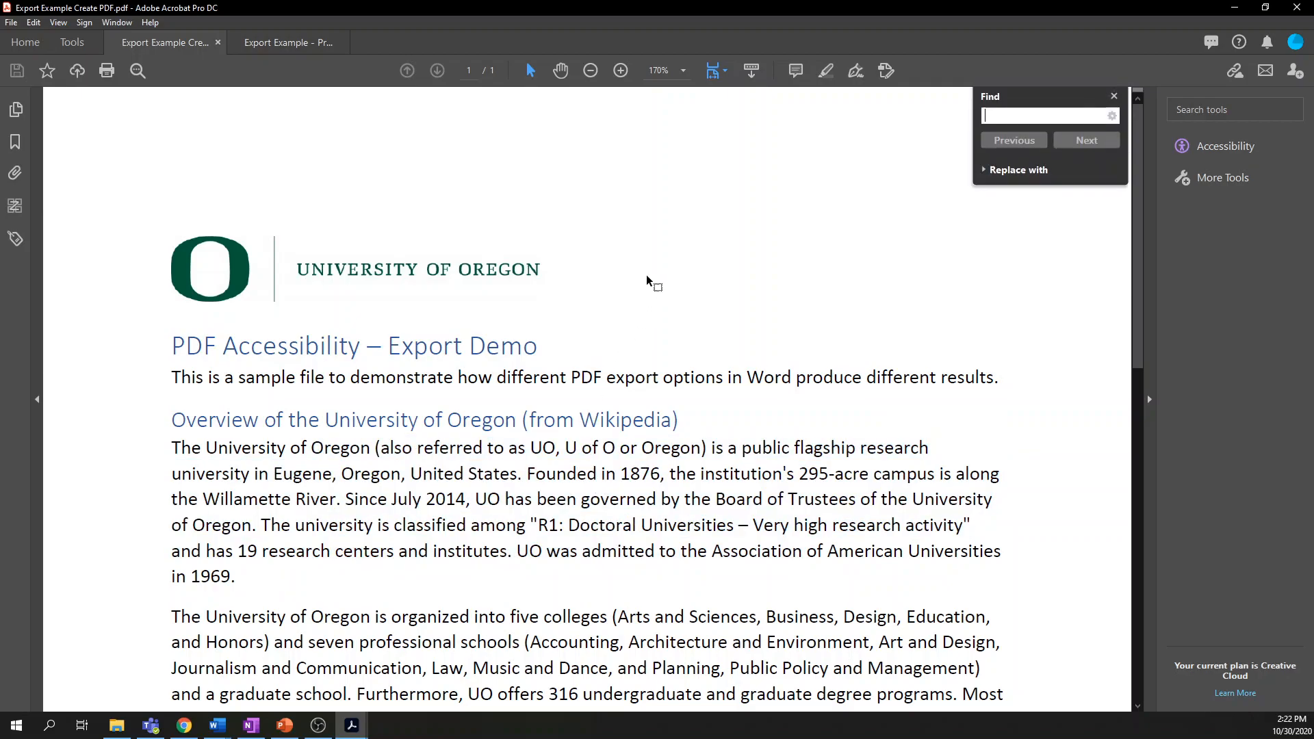
text(Uni)
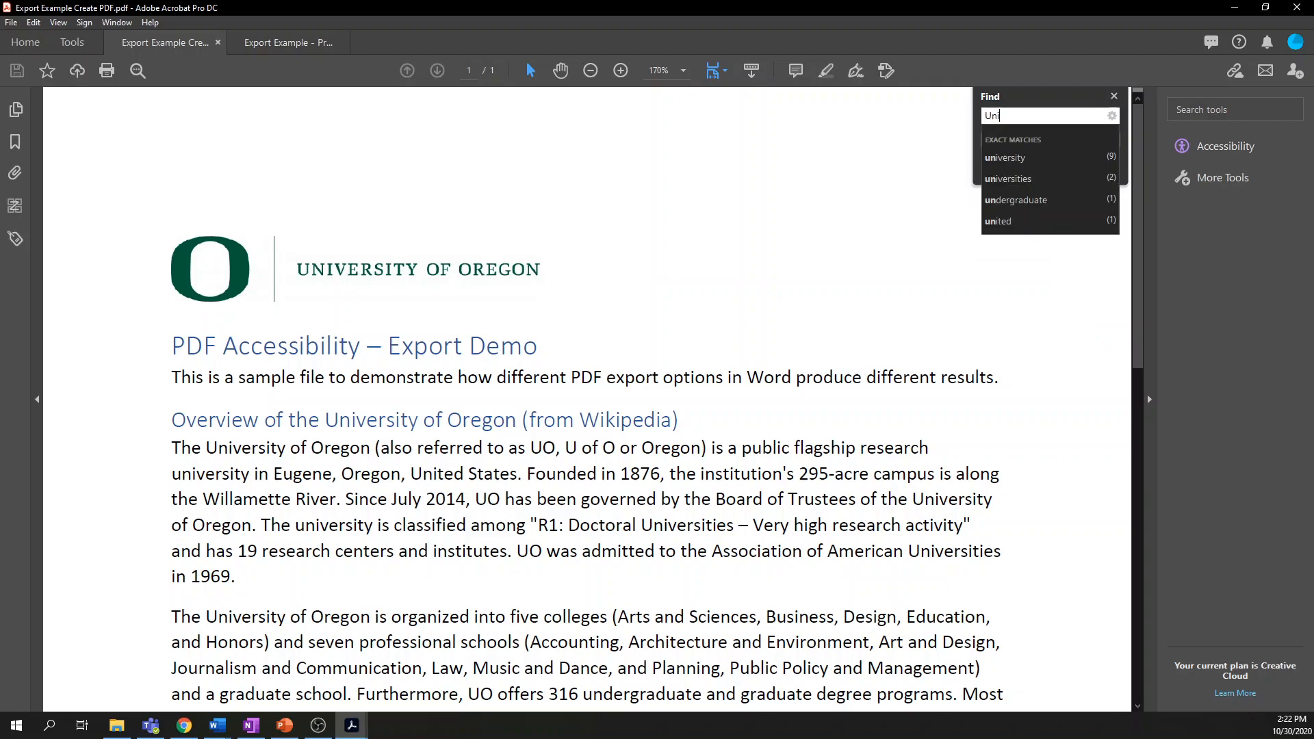
click(1005, 157)
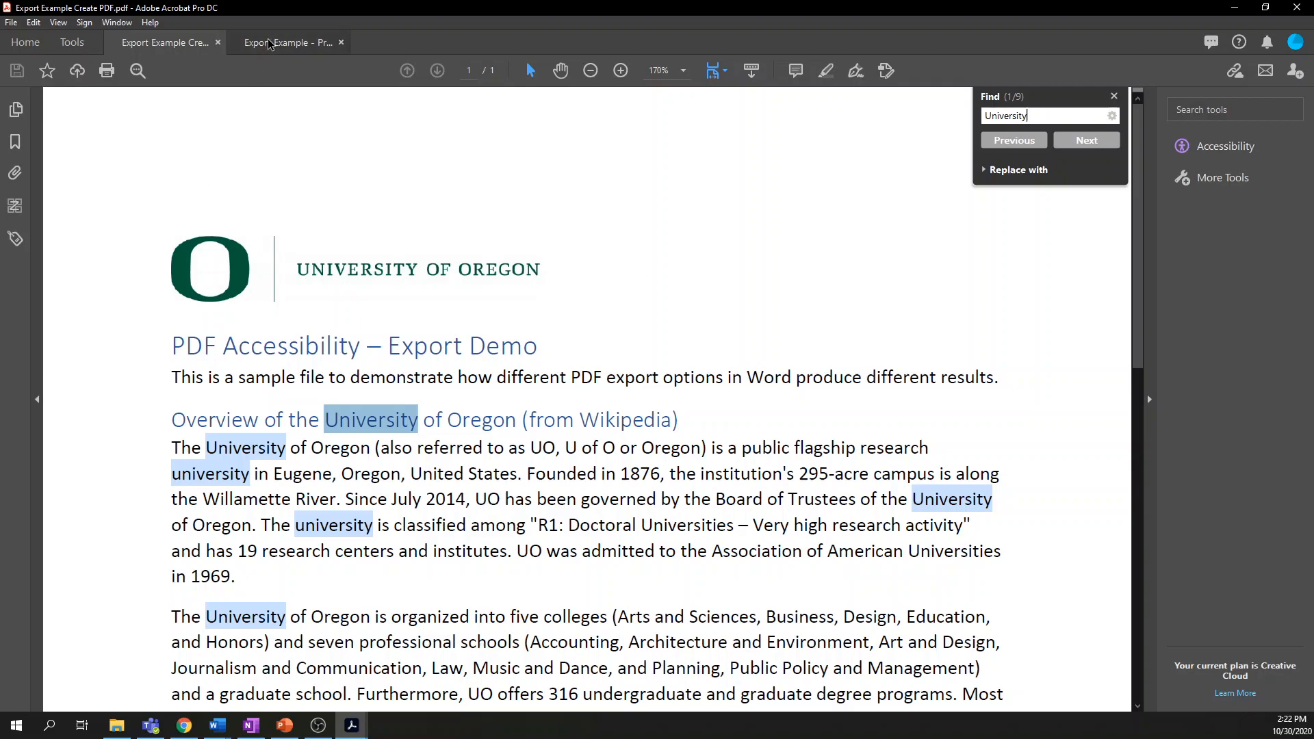
mouse_move(287, 51)
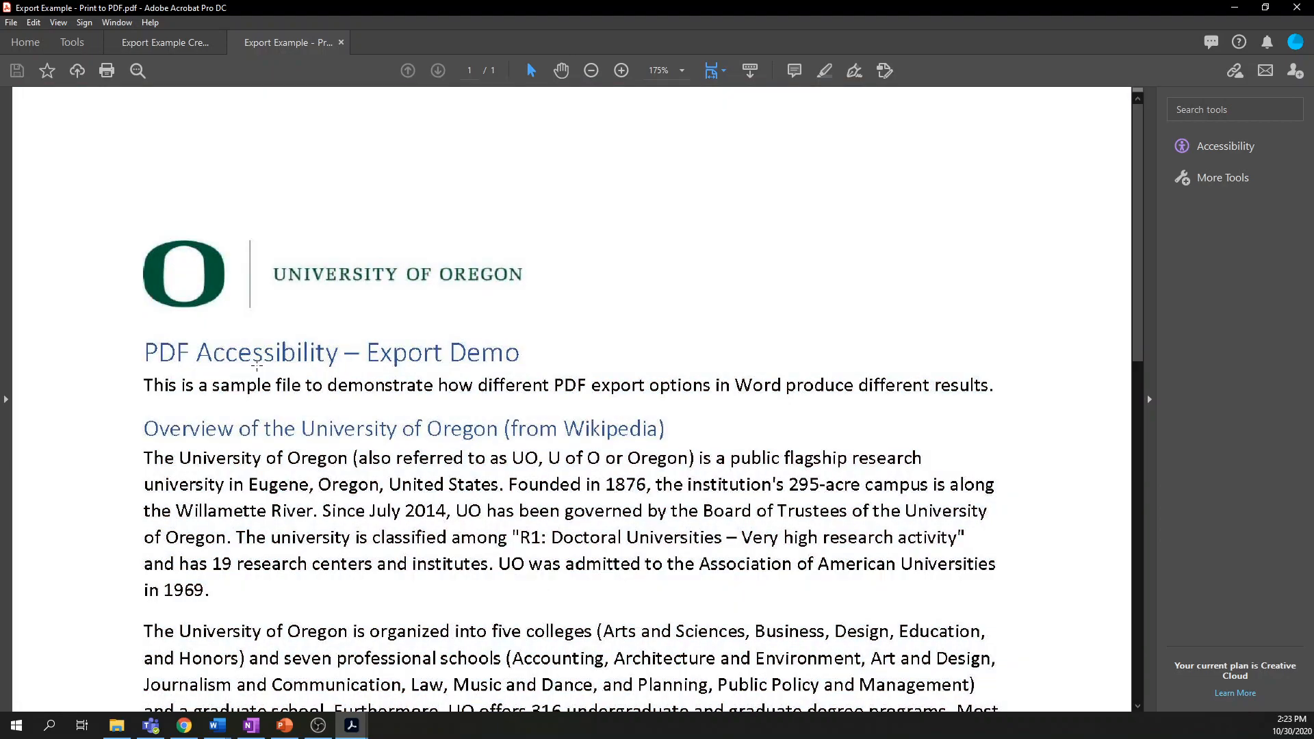
drag(272, 378, 711, 537)
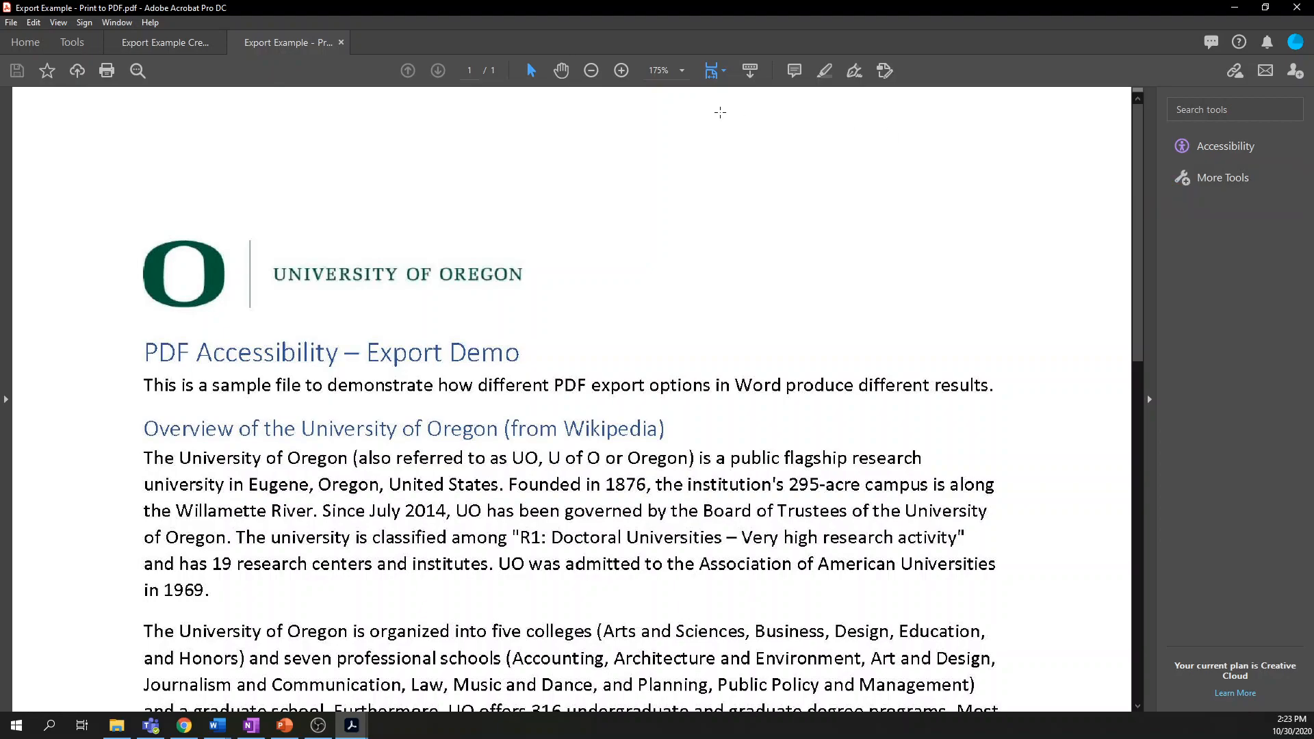
mouse_move(72, 42)
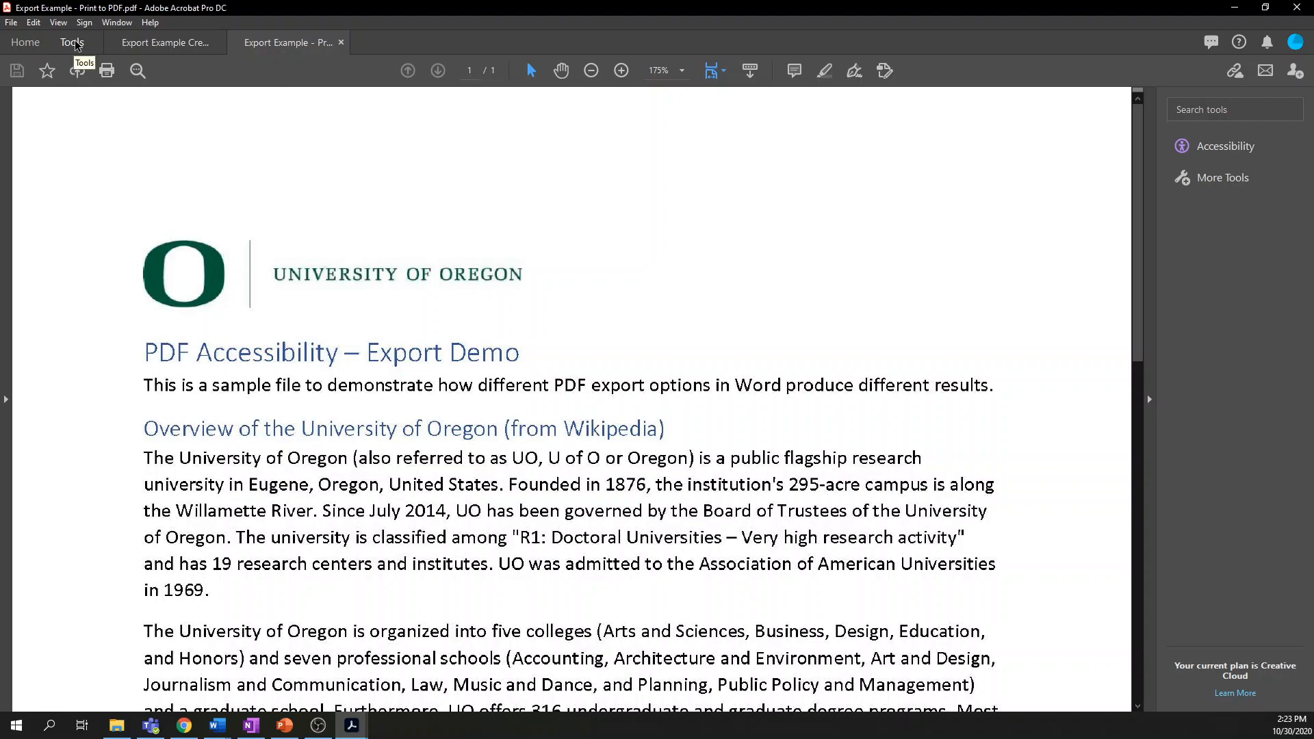
Step: Browse the full Acrobat Tools collection down to Scan & OCR and Accessibility
click(73, 42)
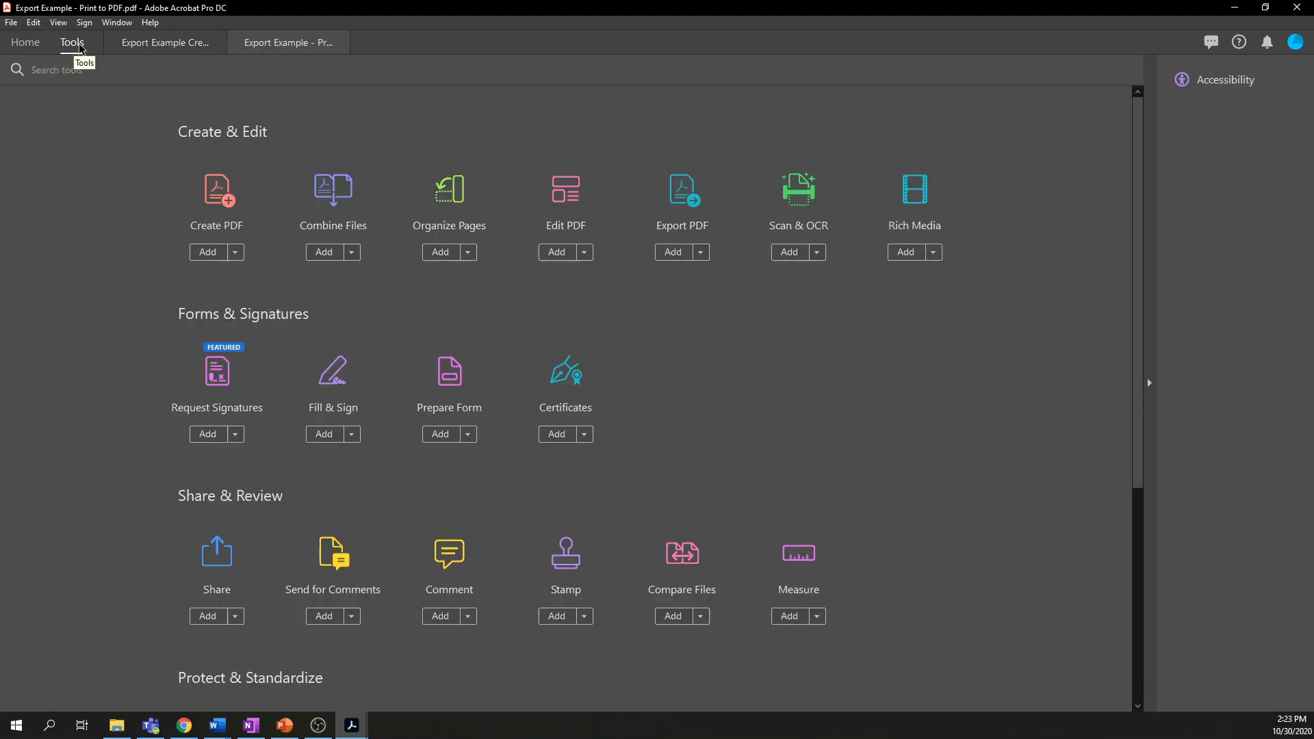
mouse_move(931, 238)
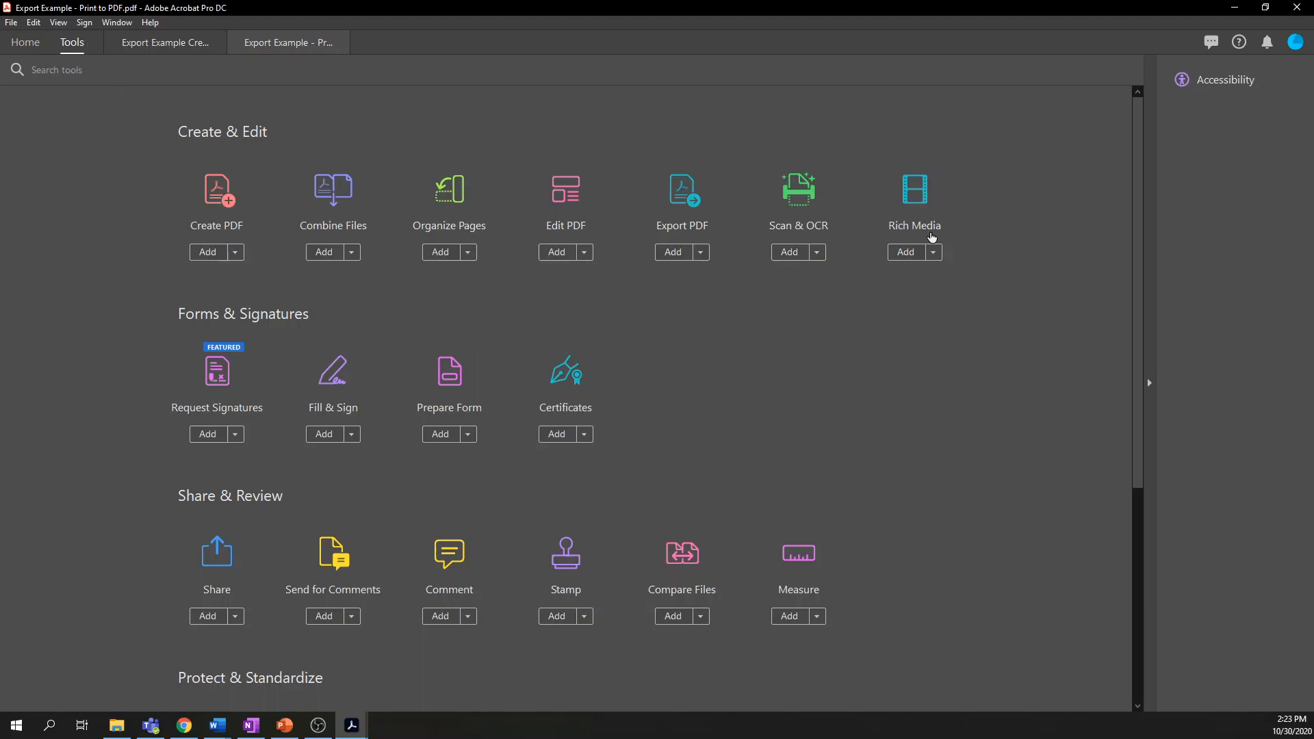
mouse_move(861, 246)
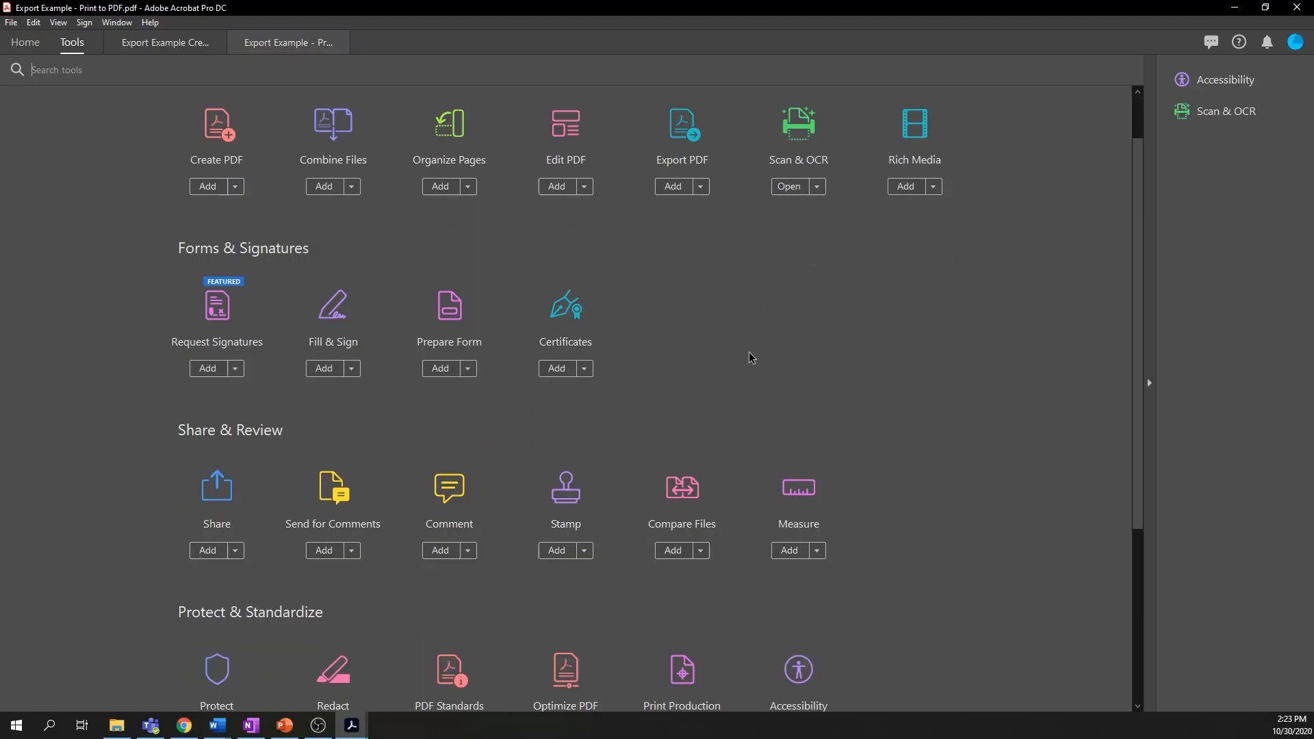
scroll(down, 3)
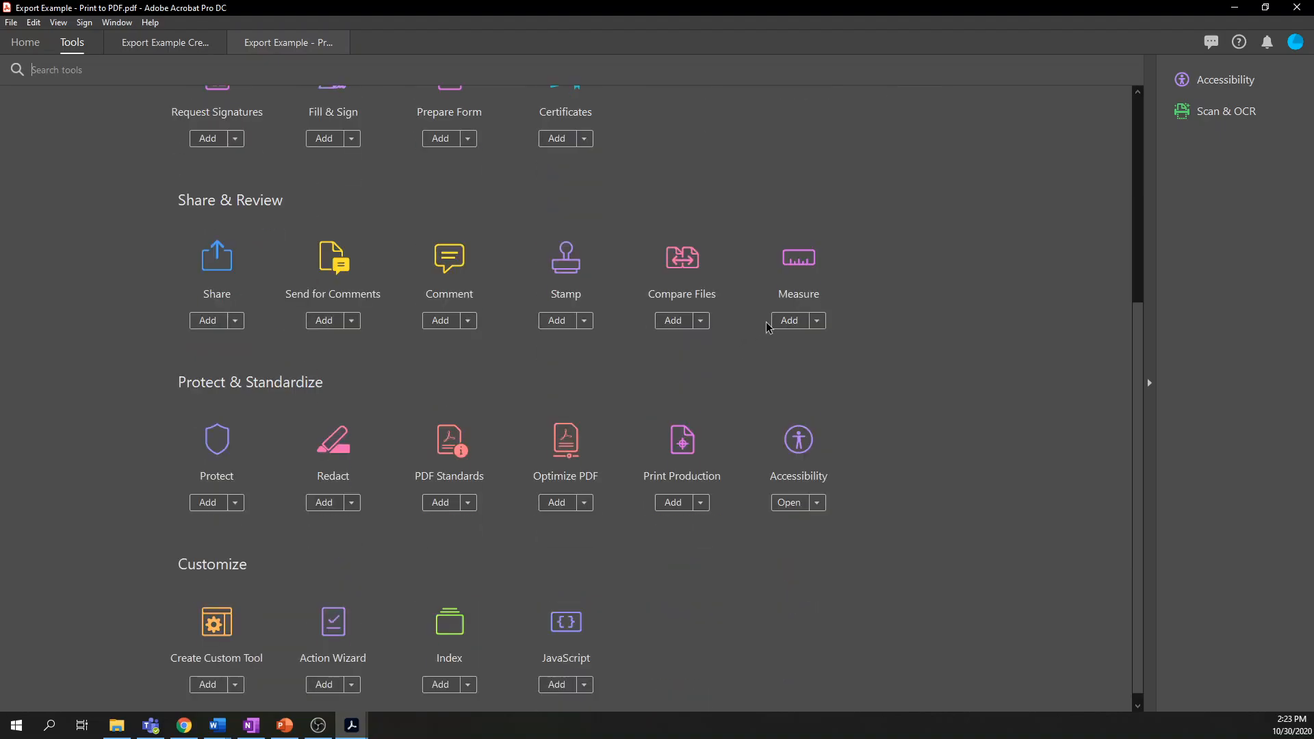
scroll(down, 3)
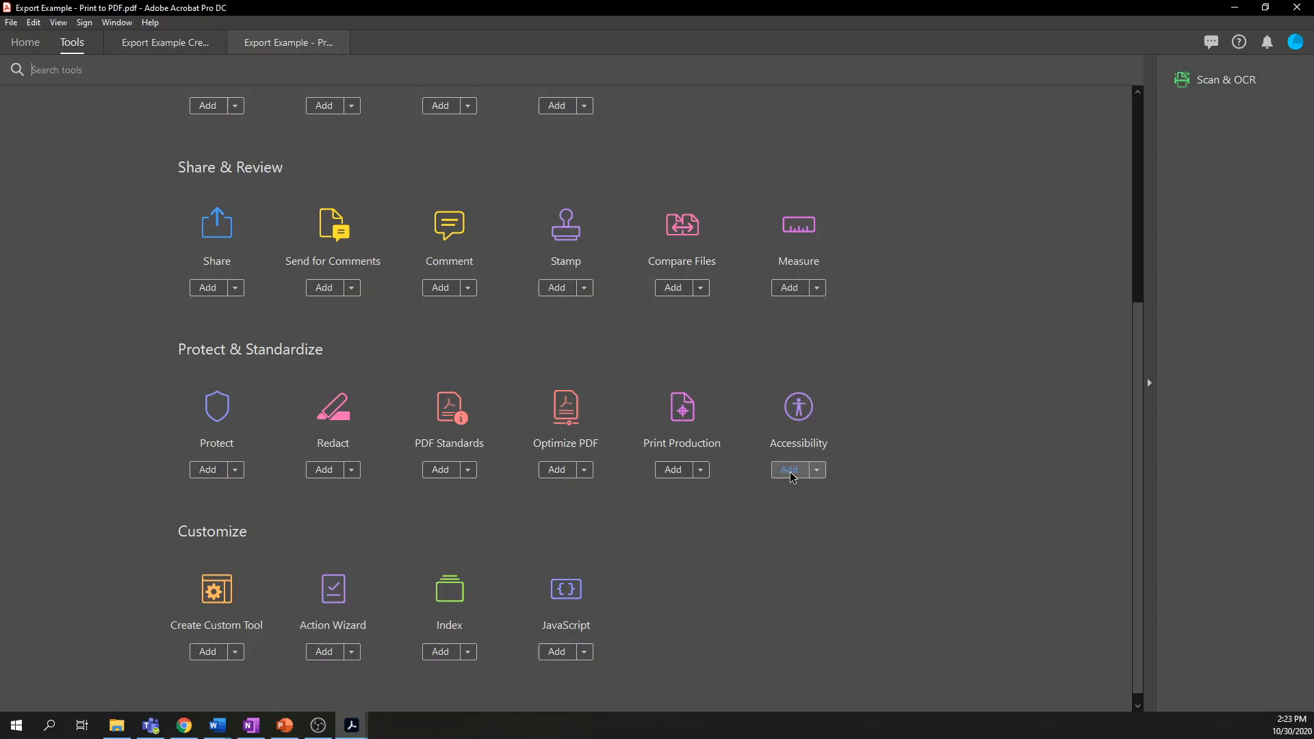
Step: Add Accessibility, Action Wizard and Prepare Form to the quick-access tools list
click(788, 469)
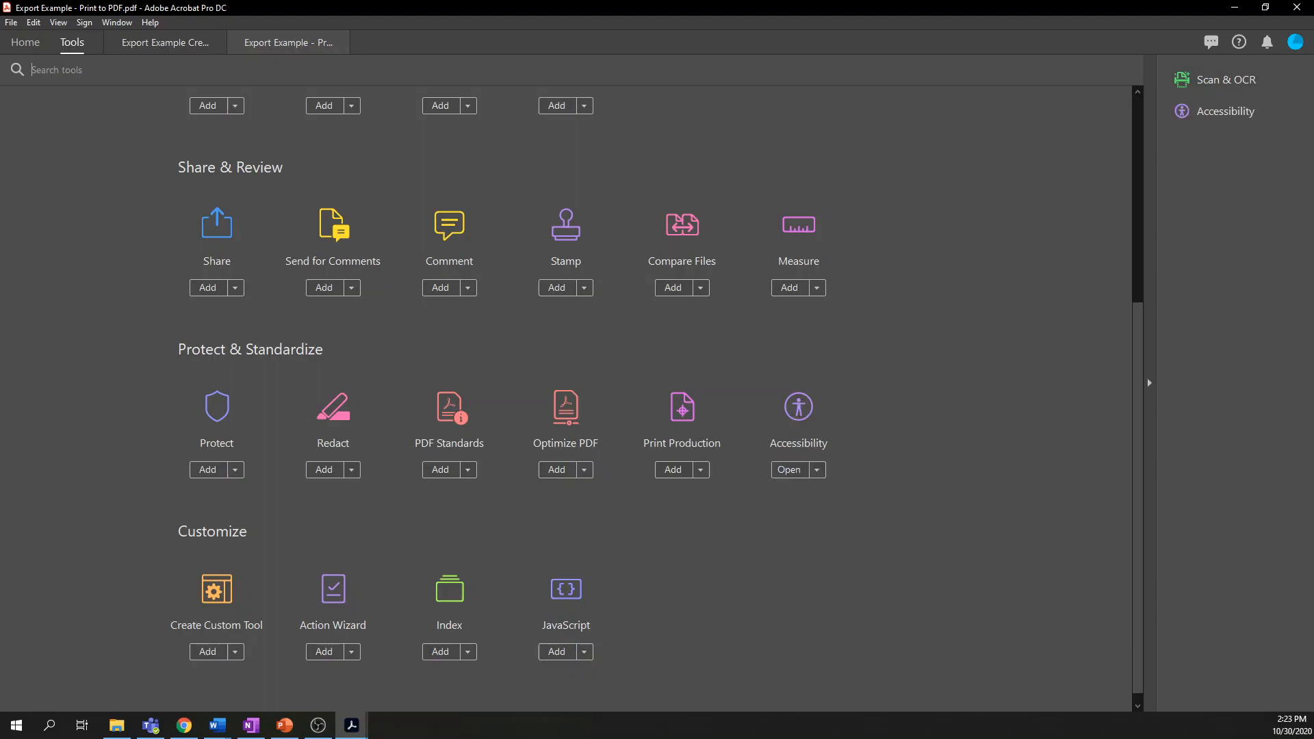
click(324, 651)
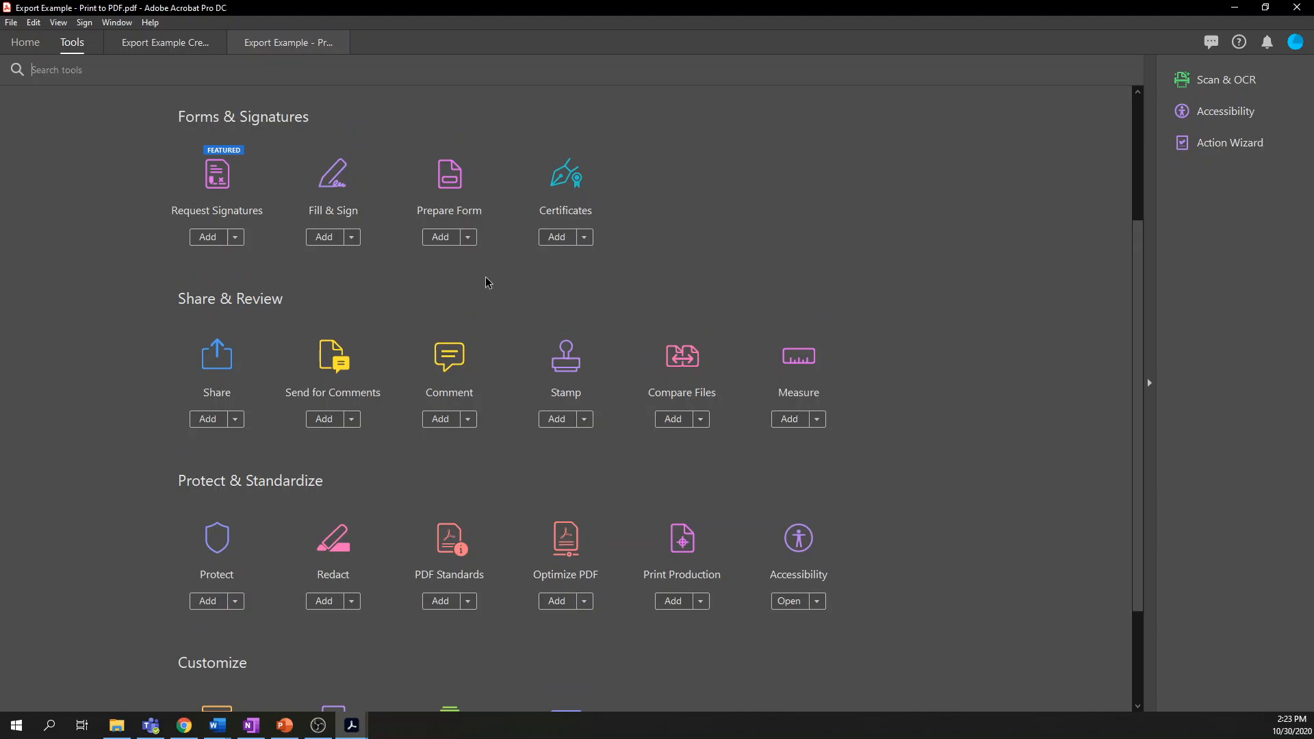
click(439, 237)
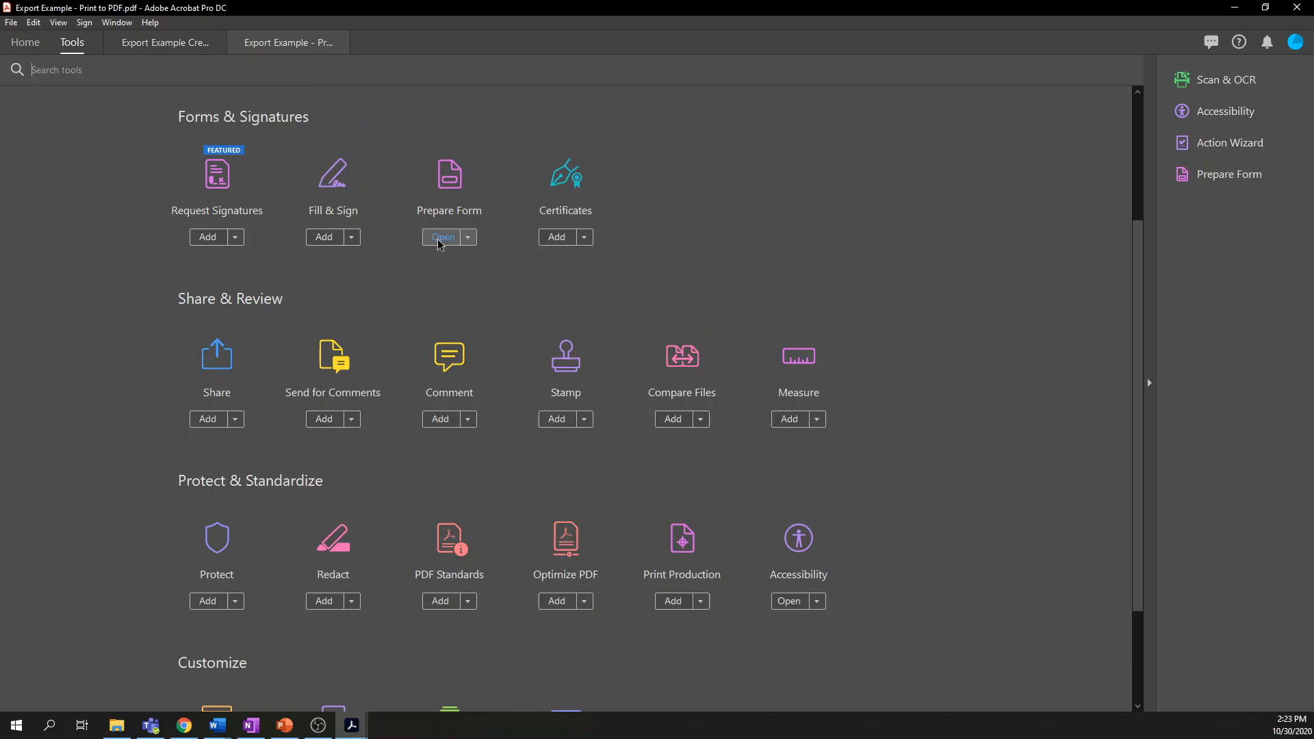
click(1230, 80)
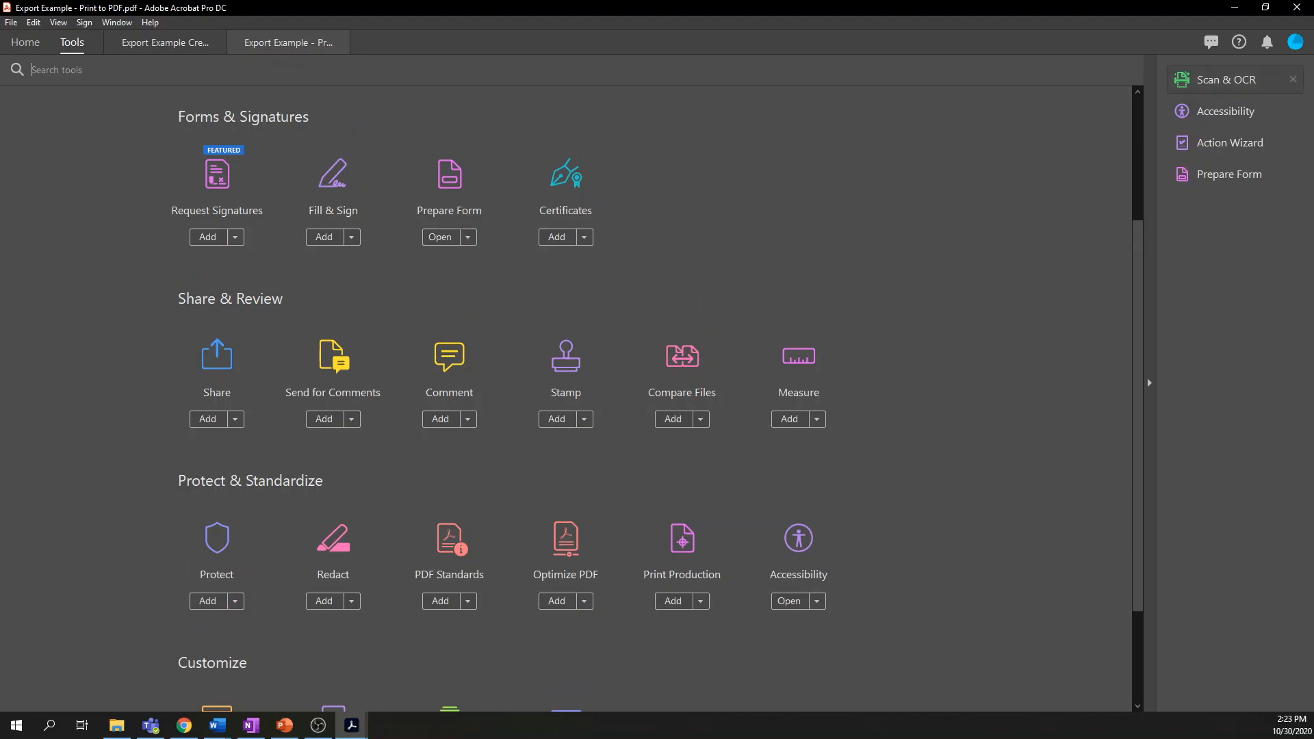
mouse_move(1228, 79)
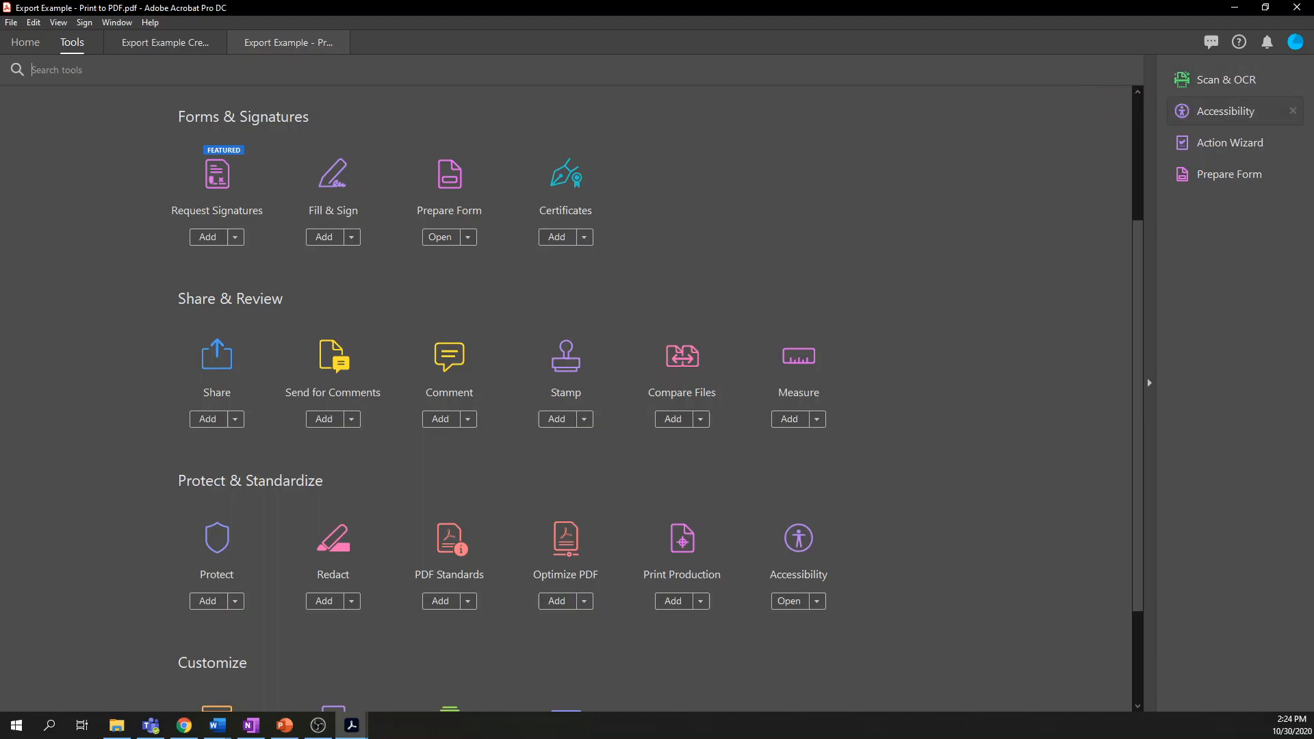
mouse_move(1231, 174)
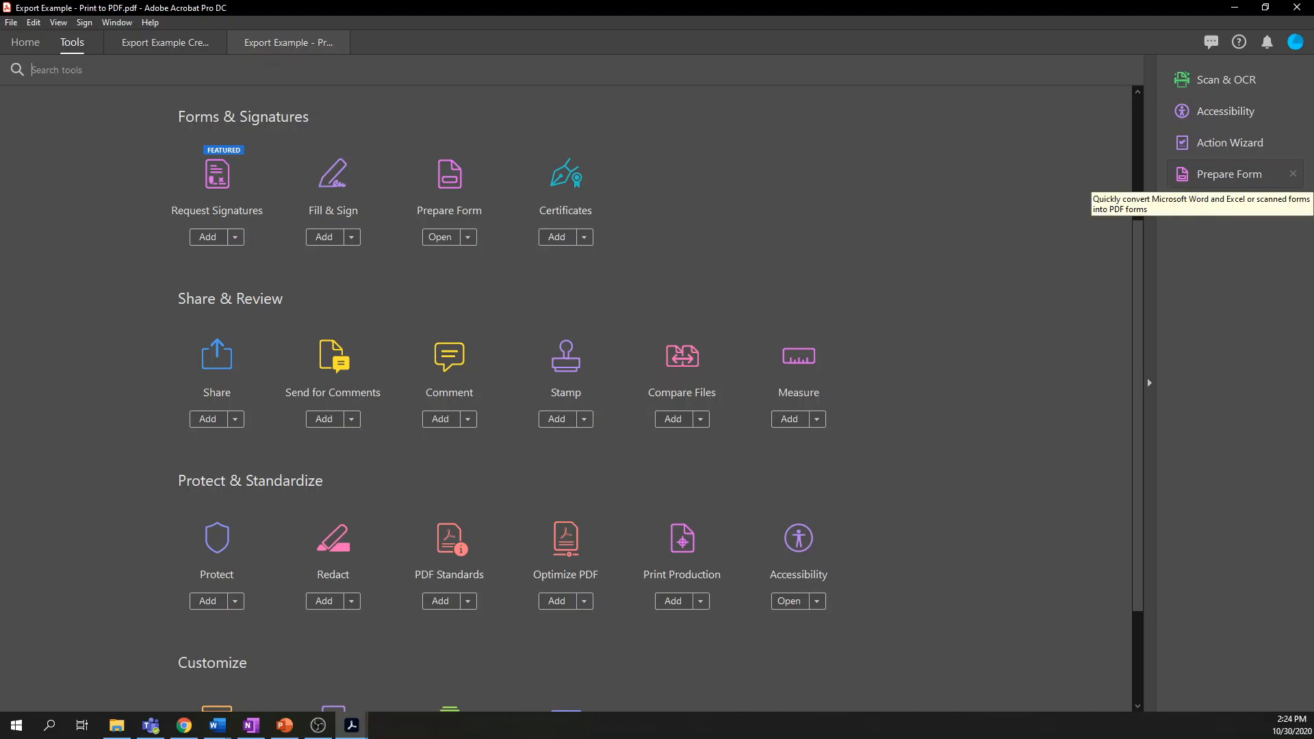